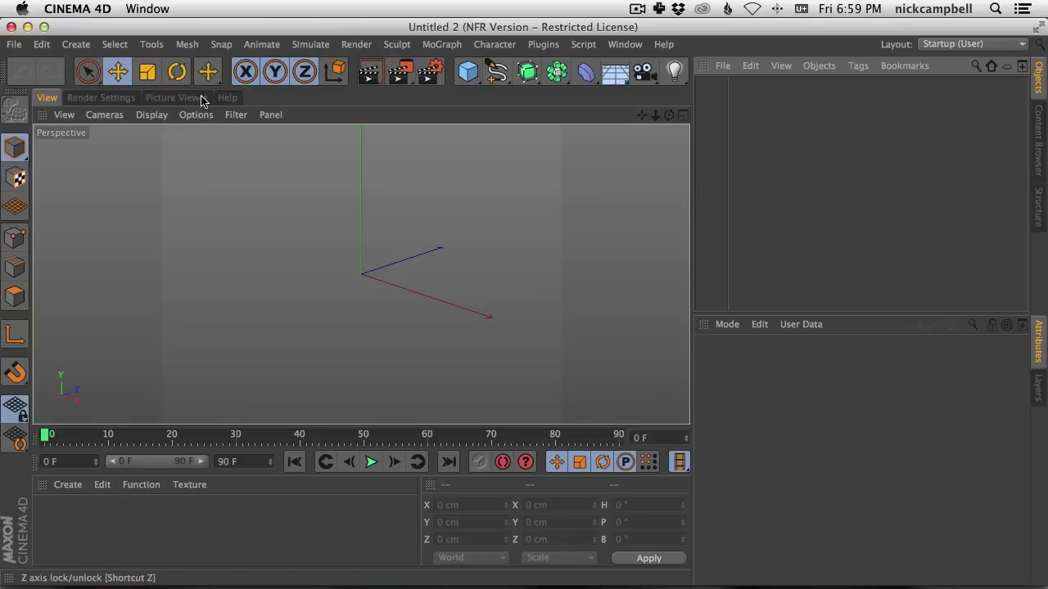
# Step: Make the render output 1280 x 720 at HDTV 16:9 with Lock Ratio enabled
pyautogui.click(102, 98)
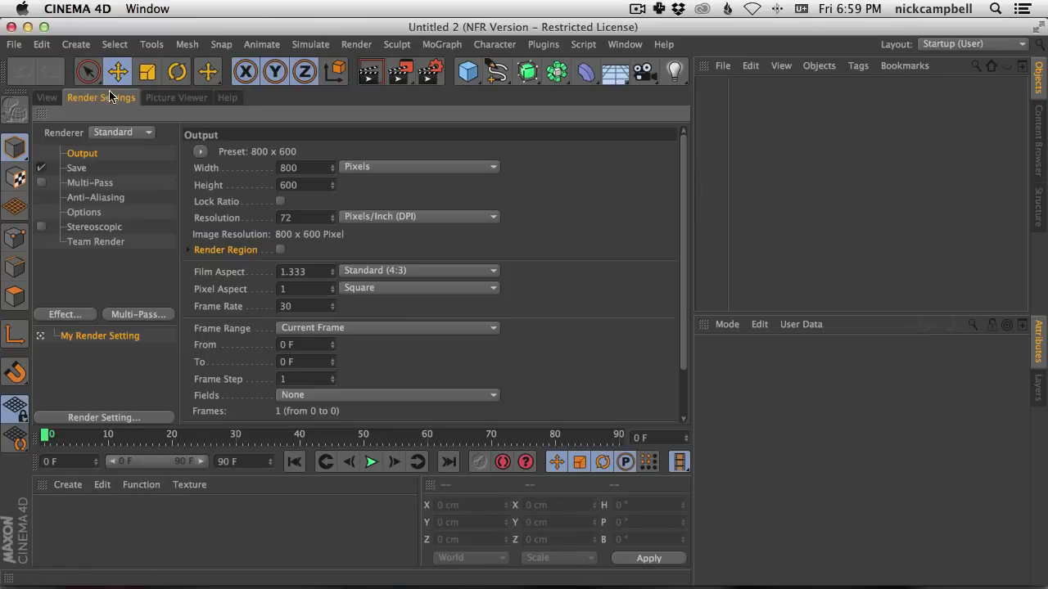
pyautogui.click(226, 98)
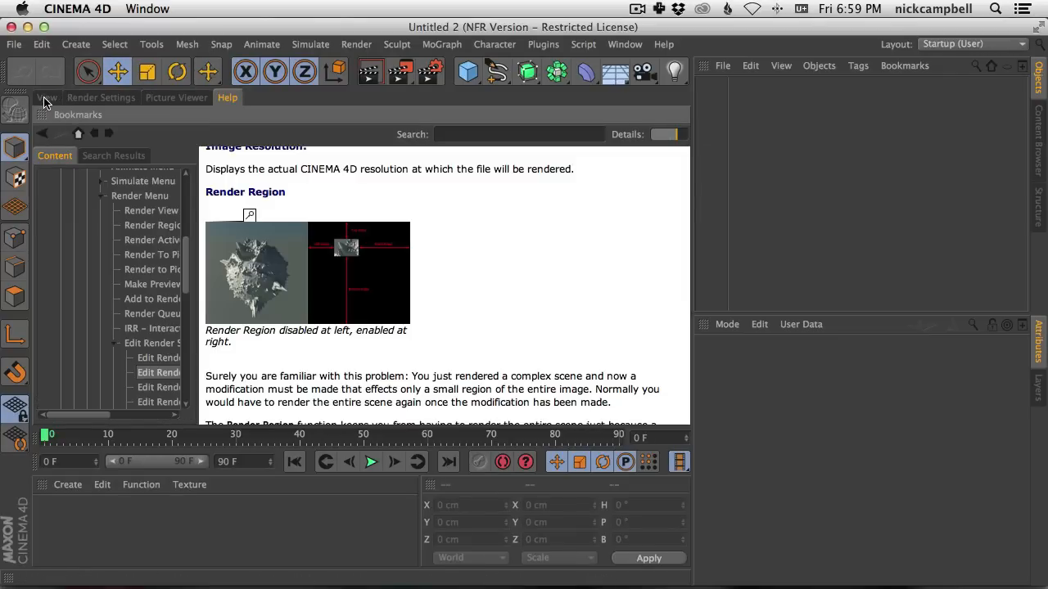
pyautogui.click(46, 97)
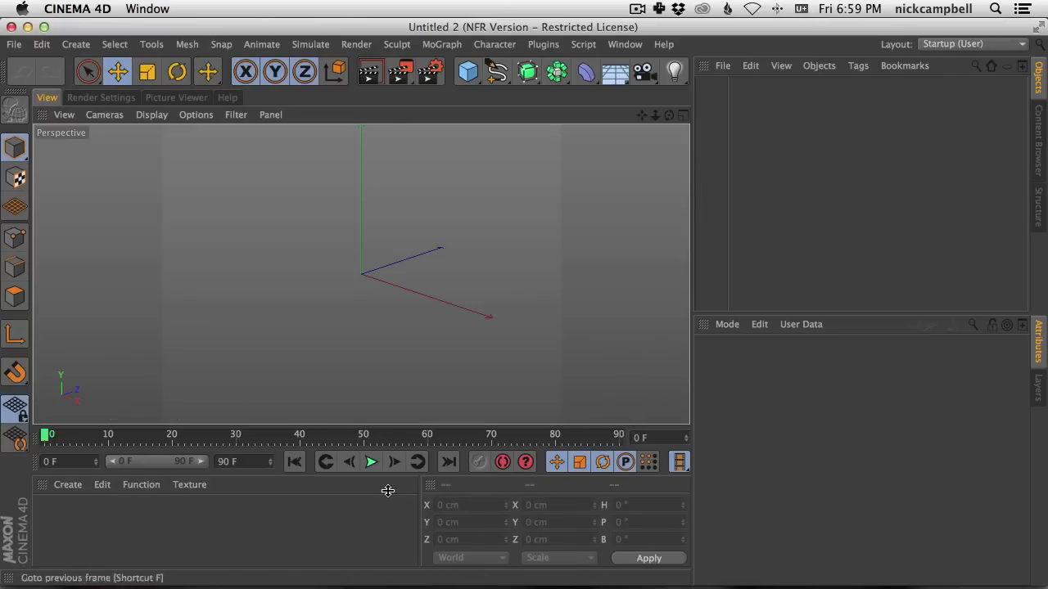
pyautogui.moveTo(557, 178)
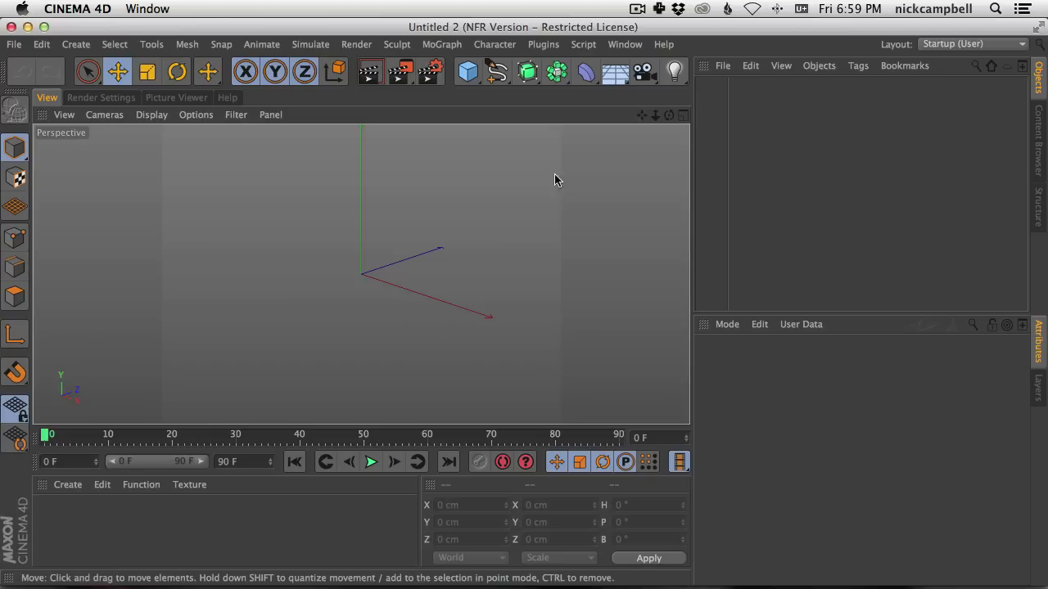
pyautogui.moveTo(559, 347)
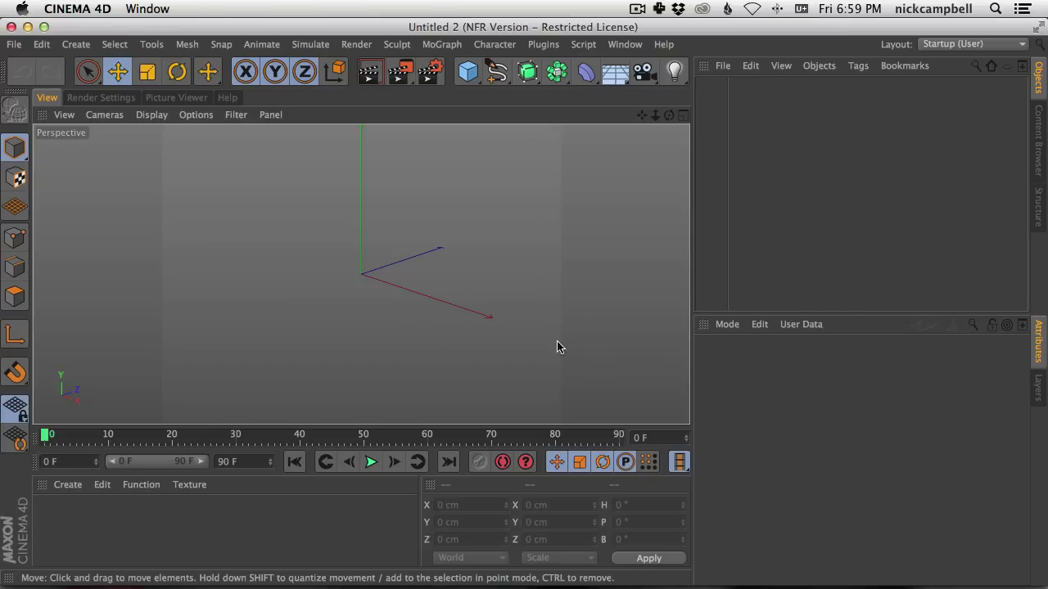
pyautogui.moveTo(197, 115)
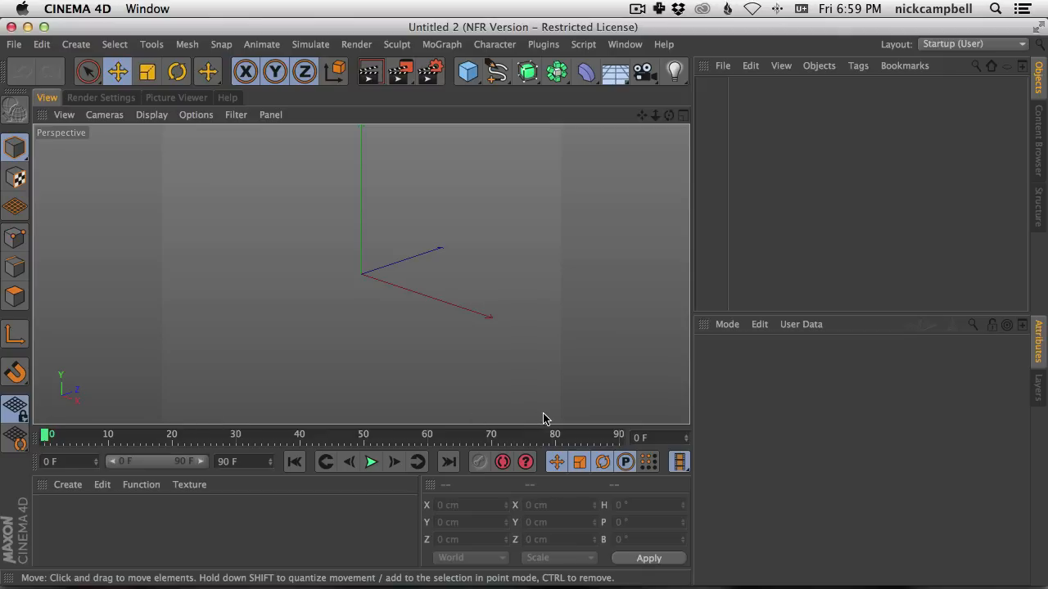
pyautogui.moveTo(203, 426)
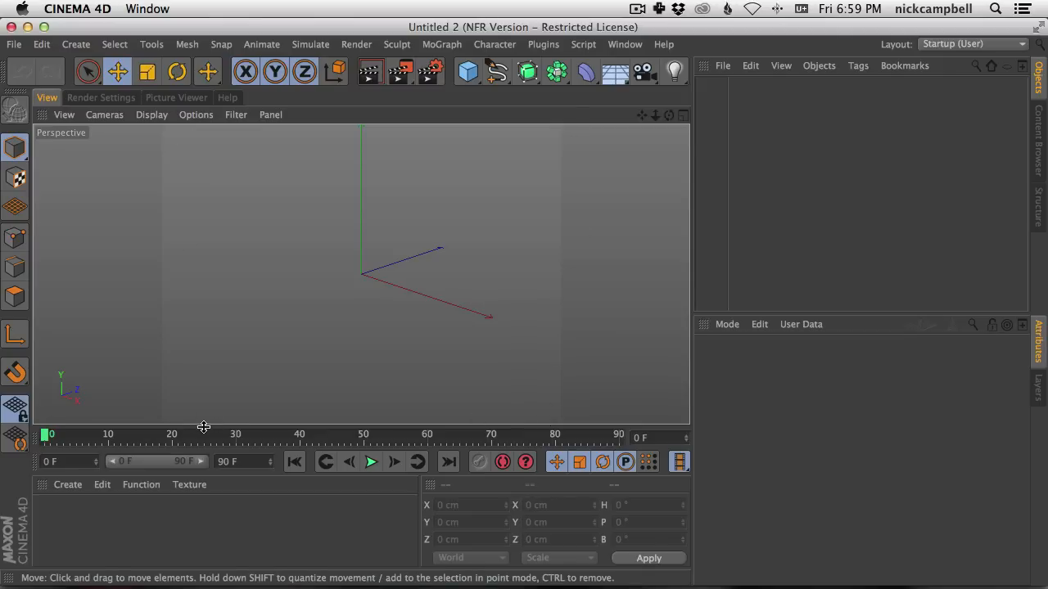
pyautogui.moveTo(583, 383)
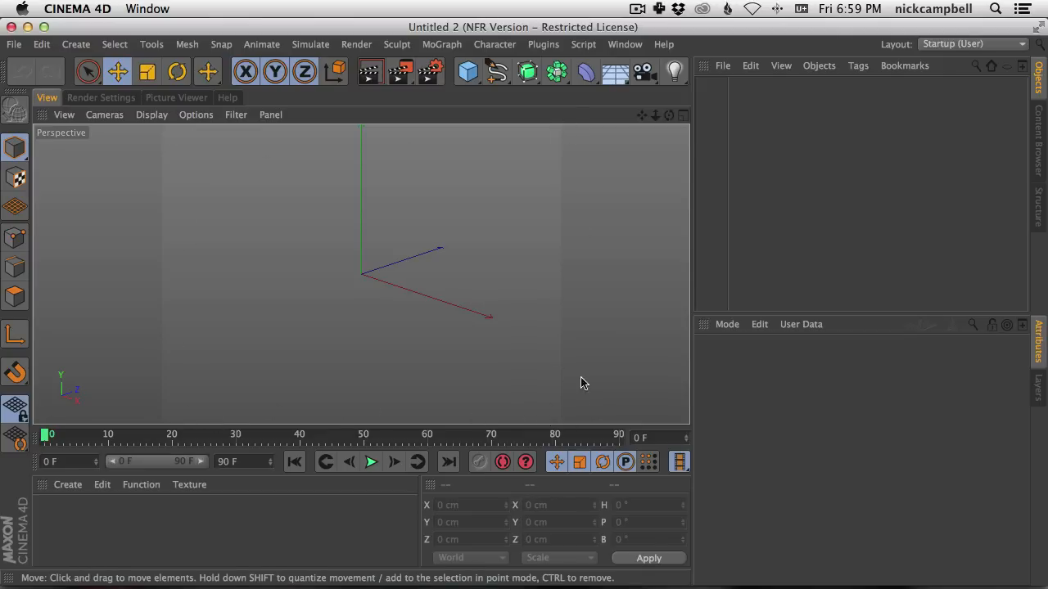
pyautogui.moveTo(295, 329)
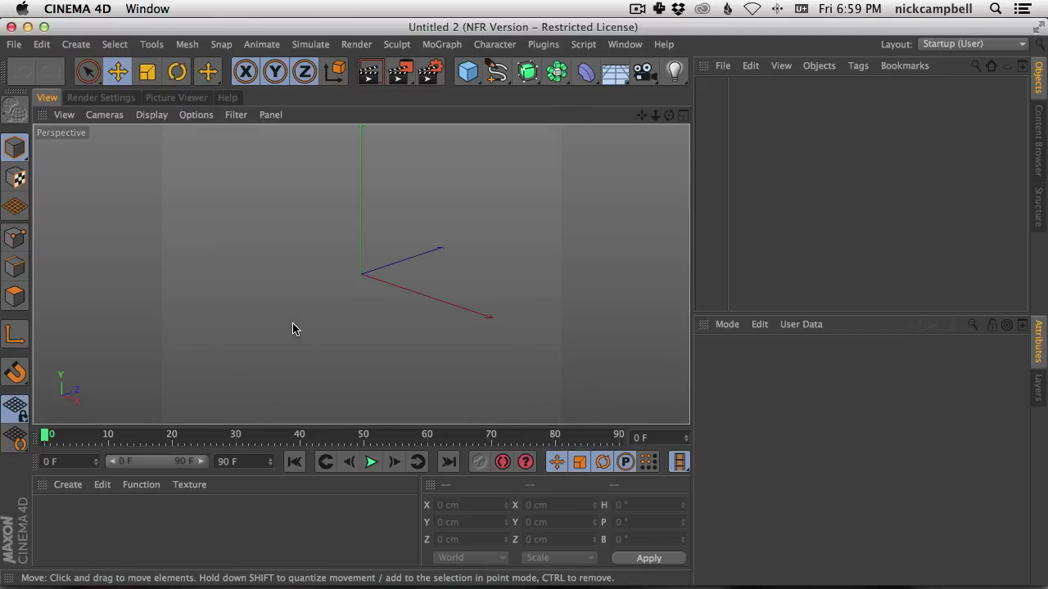
pyautogui.moveTo(572, 271)
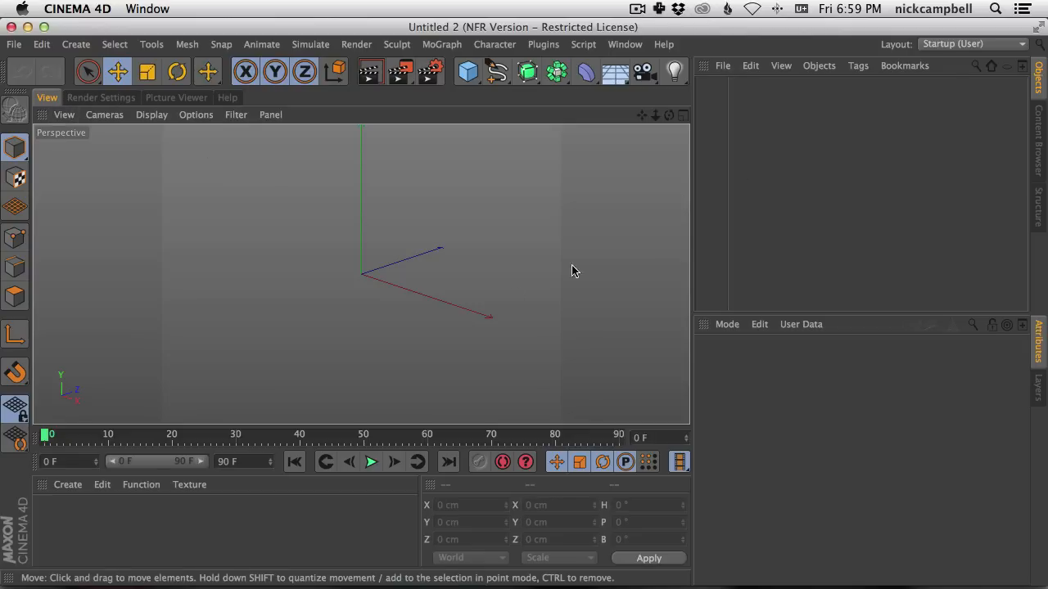
pyautogui.moveTo(279, 274)
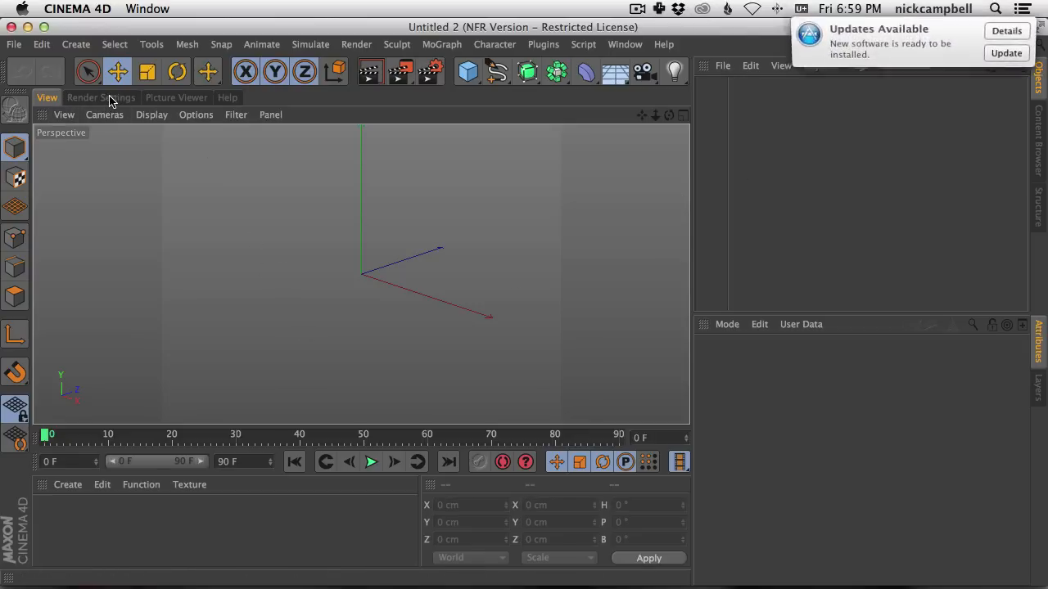
pyautogui.click(100, 98)
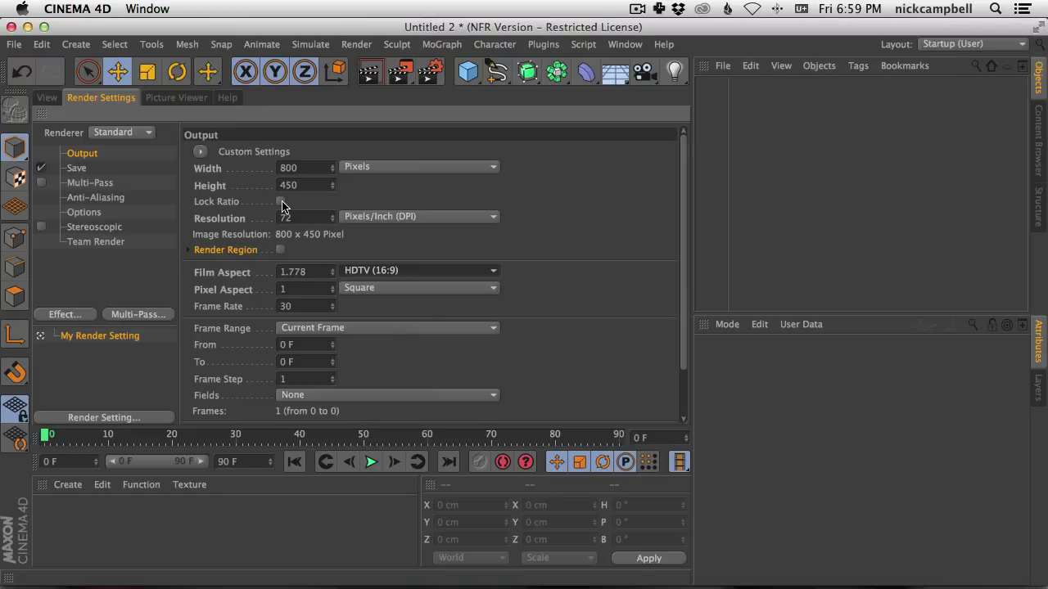
pyautogui.click(280, 202)
pyautogui.write('1280')
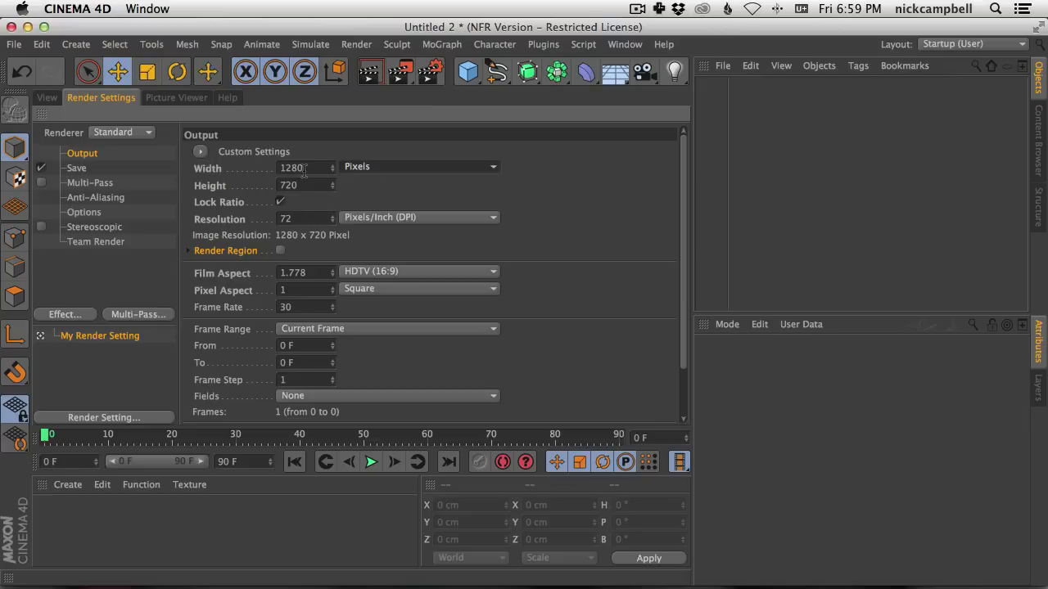
pyautogui.moveTo(288, 212)
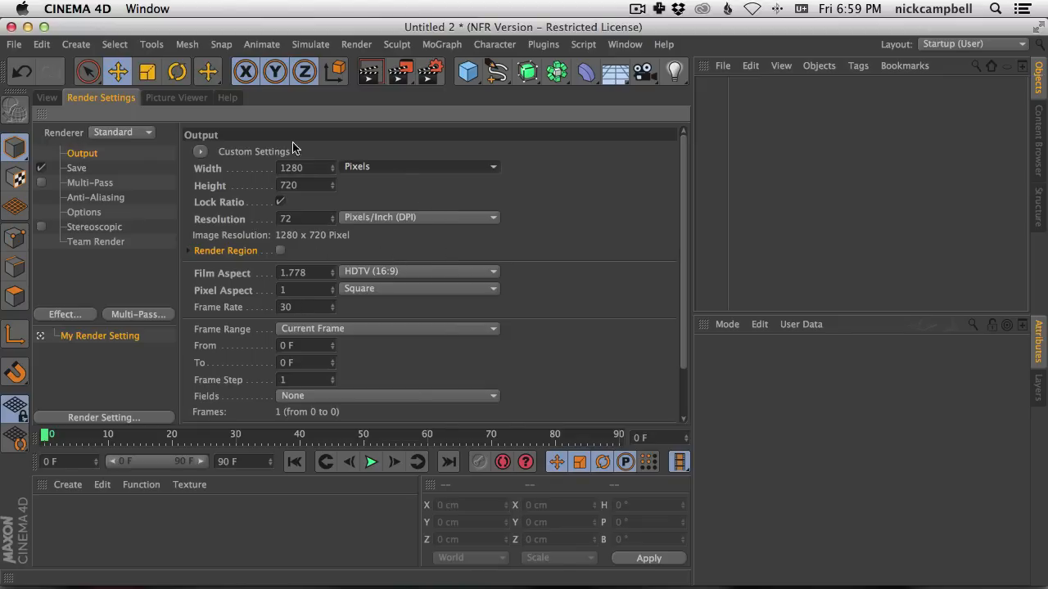
pyautogui.moveTo(426, 285)
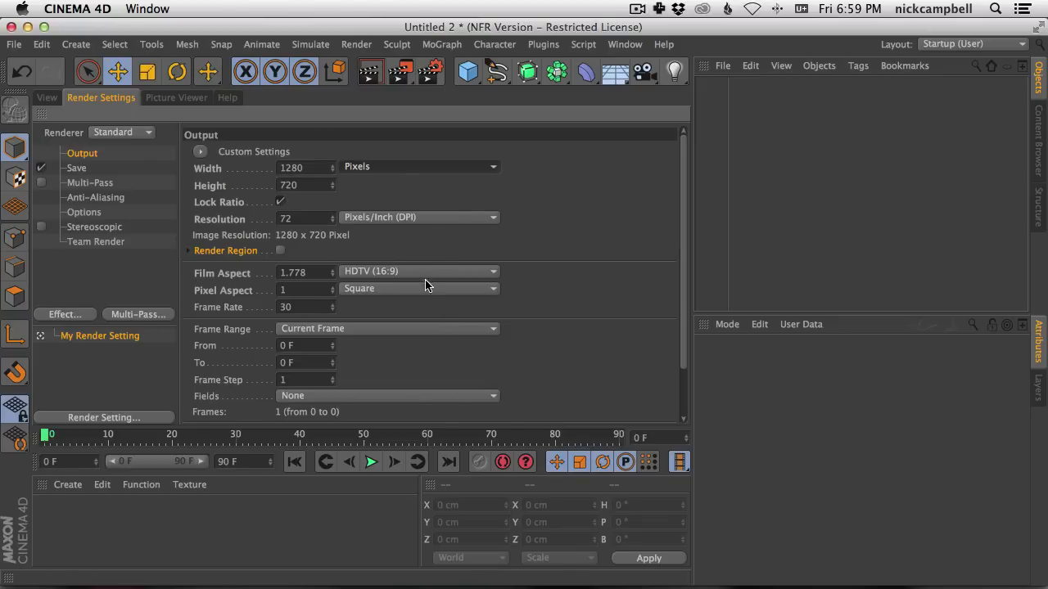
pyautogui.moveTo(57, 102)
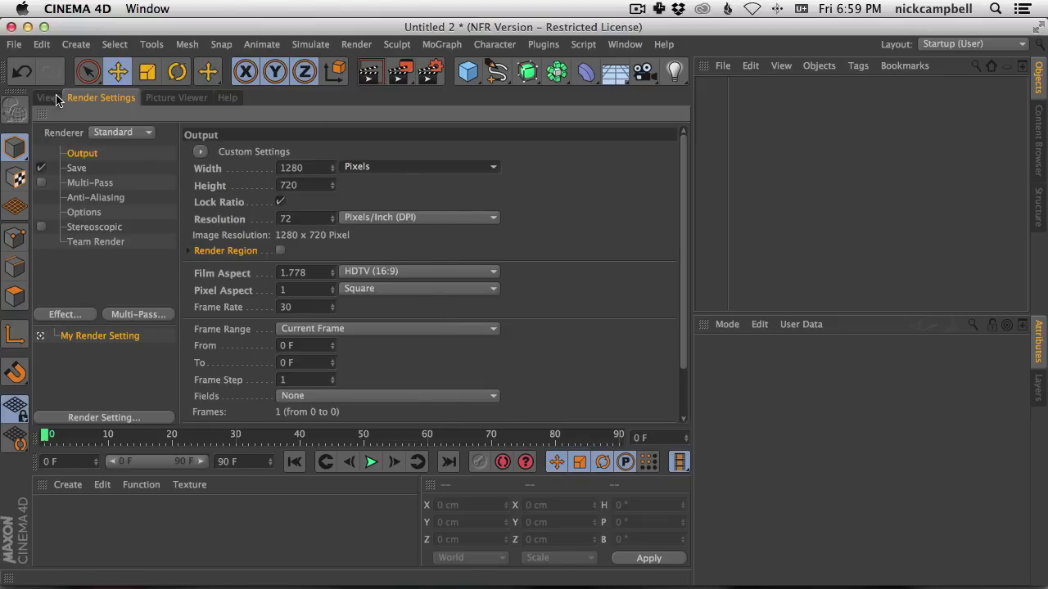
# Step: Save the scene as new.c4d into the CINEMA 4D R15 folder via Save As
pyautogui.click(46, 98)
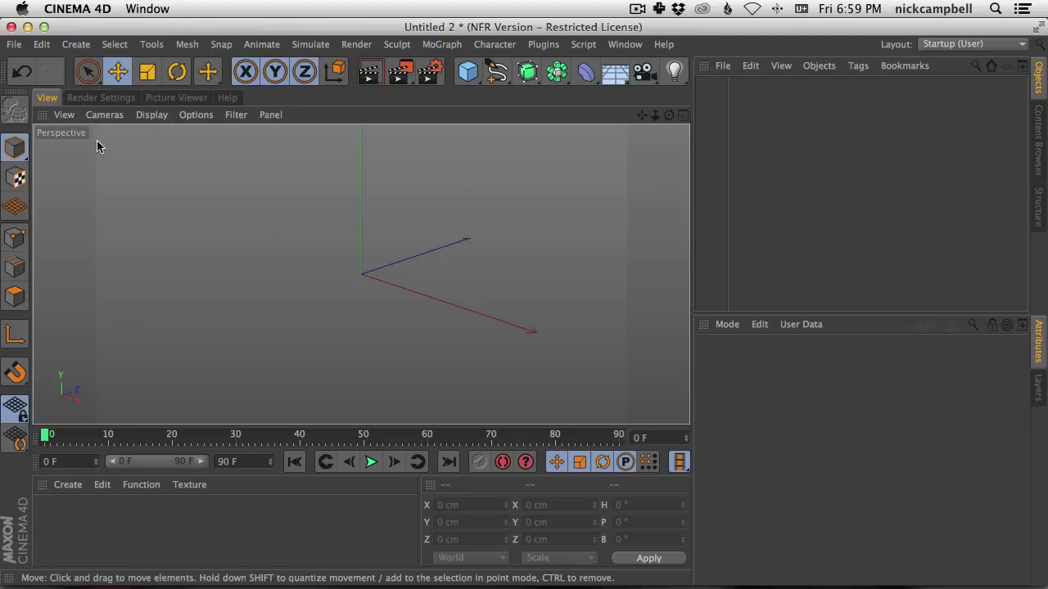
pyautogui.moveTo(426, 226)
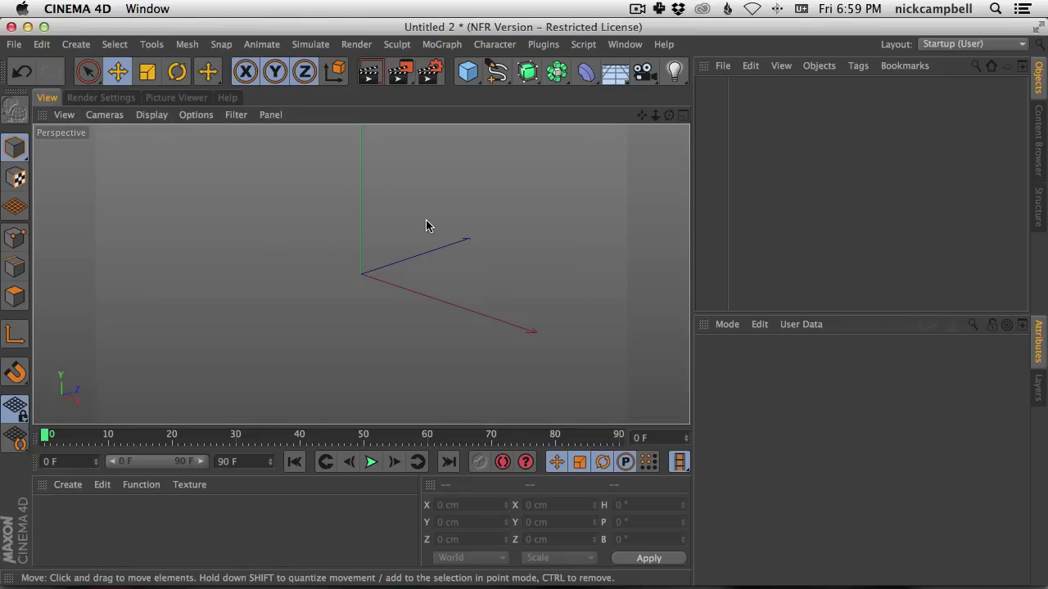
pyautogui.moveTo(393, 354)
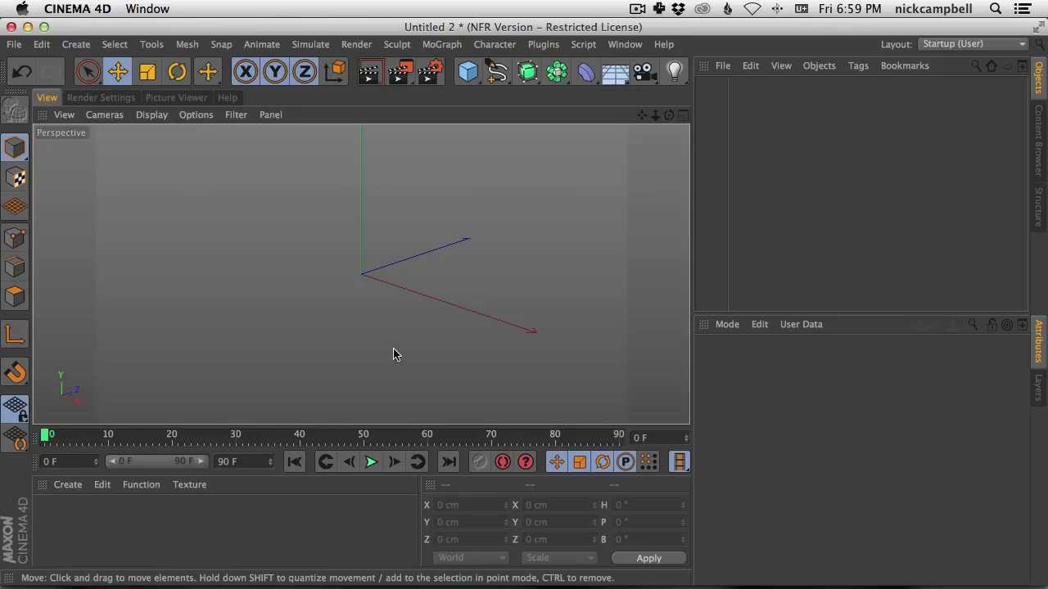
pyautogui.moveTo(393, 269)
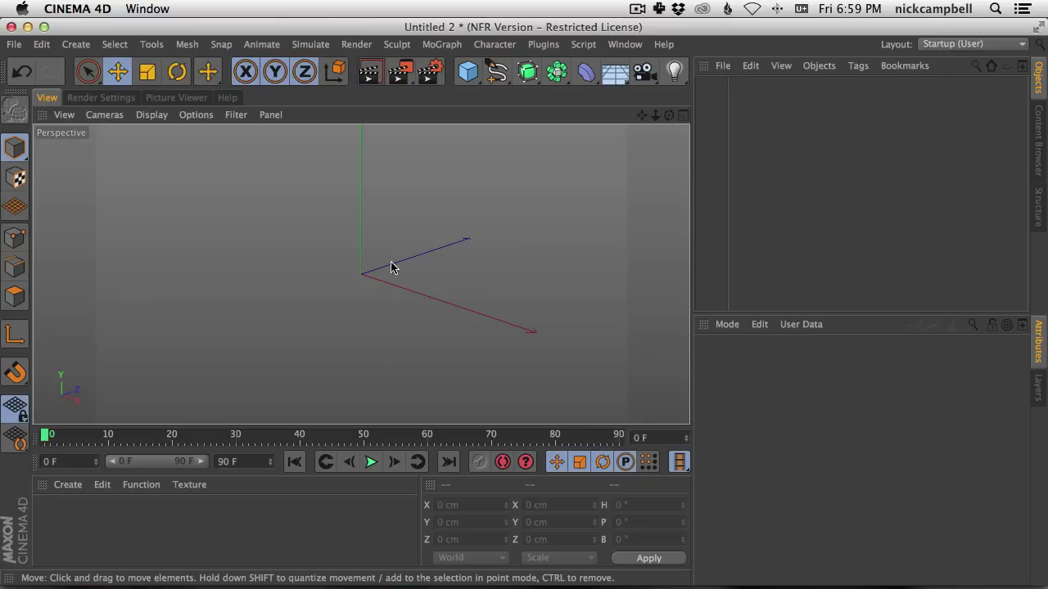
pyautogui.click(13, 44)
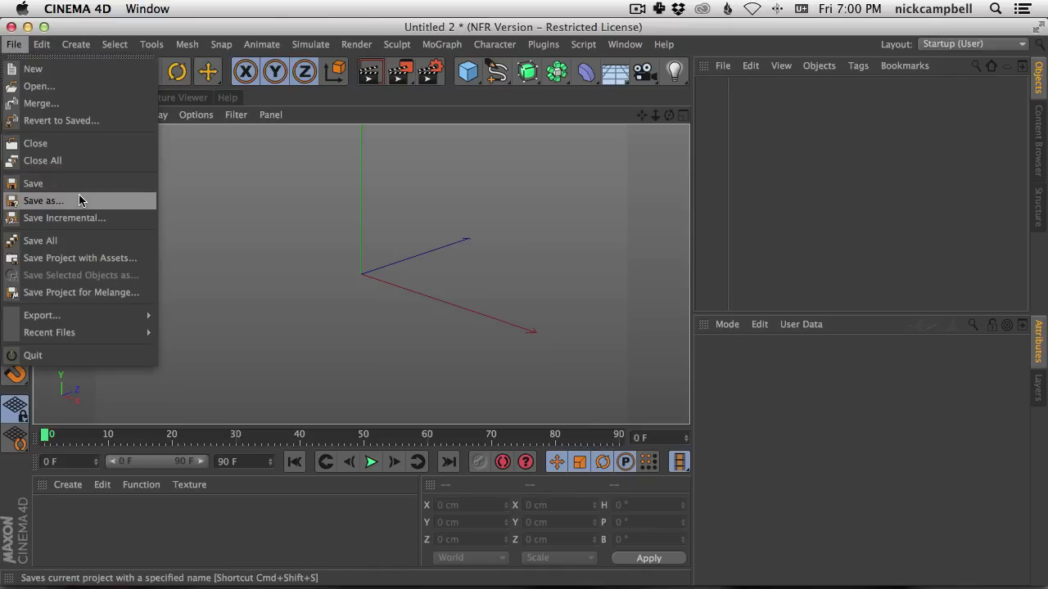
pyautogui.click(42, 200)
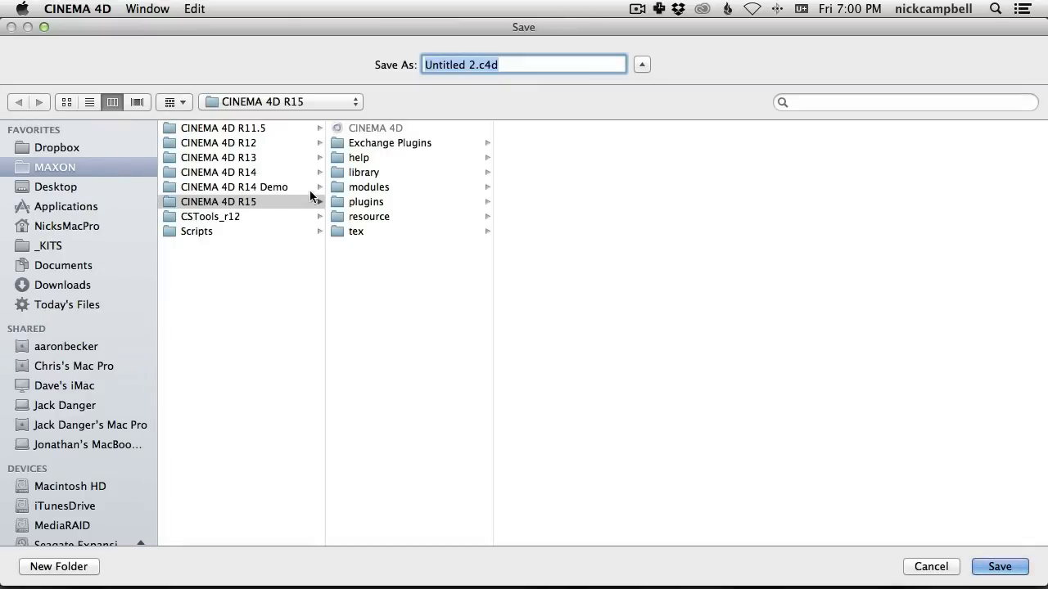
pyautogui.click(220, 201)
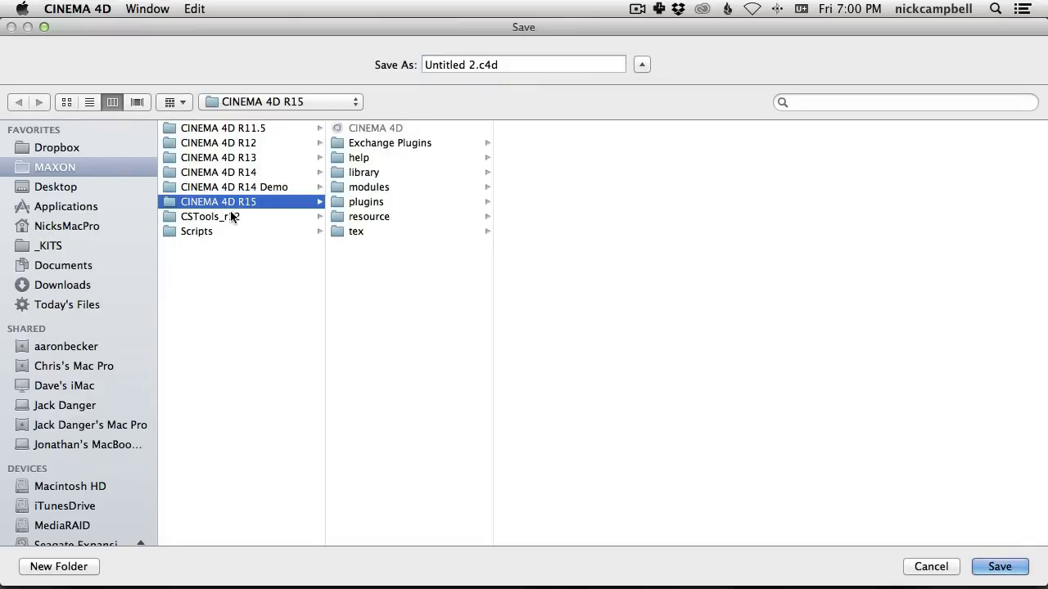
pyautogui.moveTo(275, 206)
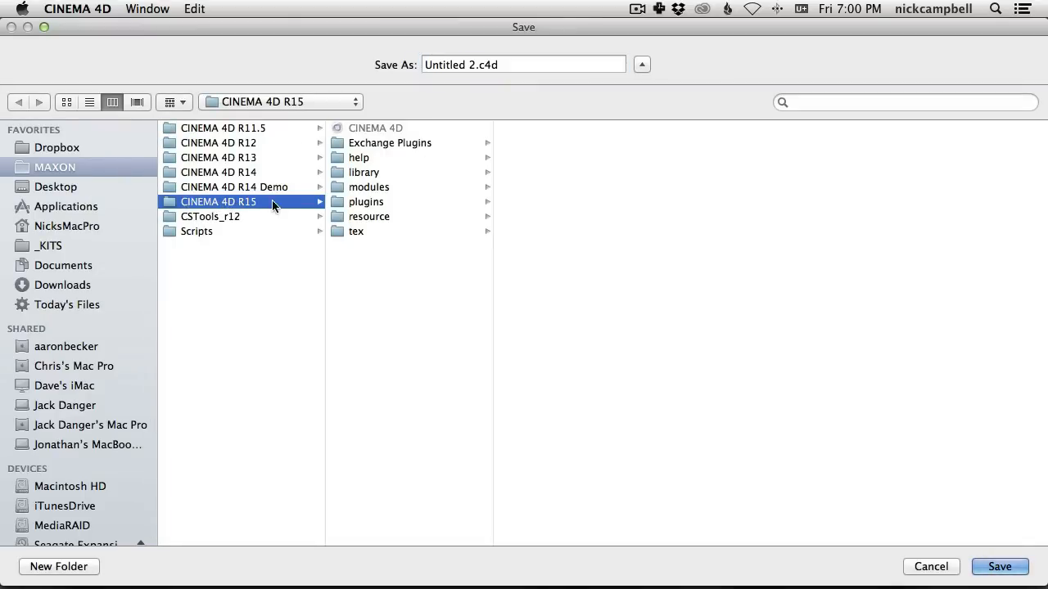
pyautogui.moveTo(172, 209)
pyautogui.write('new')
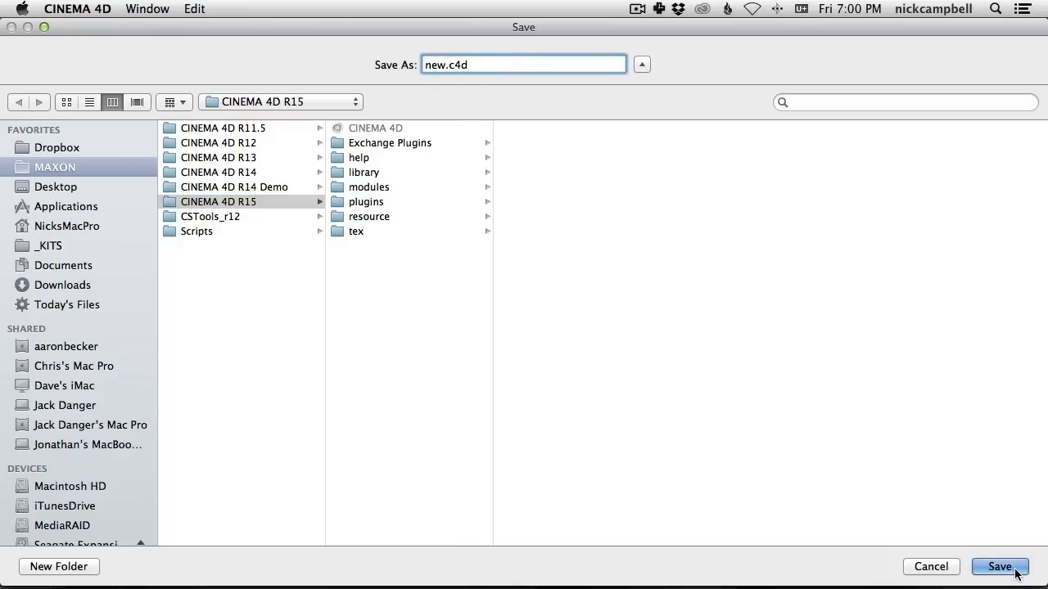
pyautogui.click(998, 567)
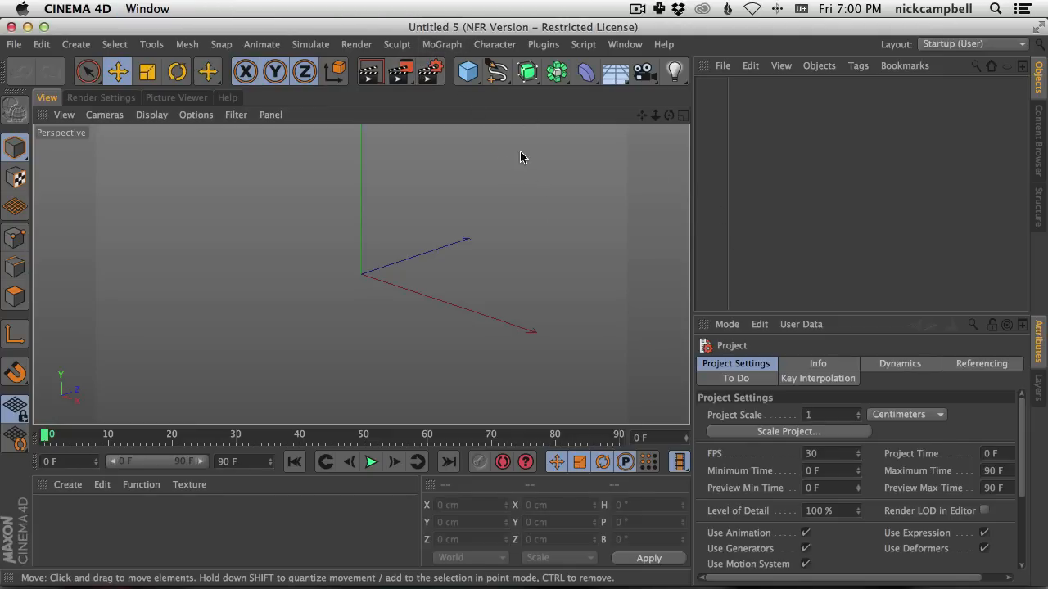
pyautogui.moveTo(586, 370)
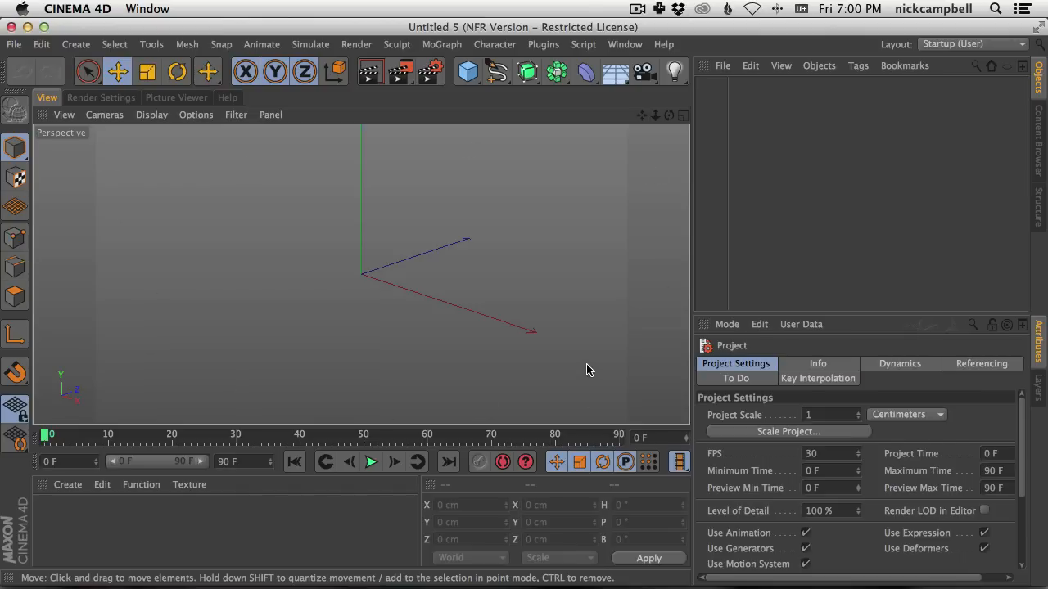
pyautogui.moveTo(821, 121)
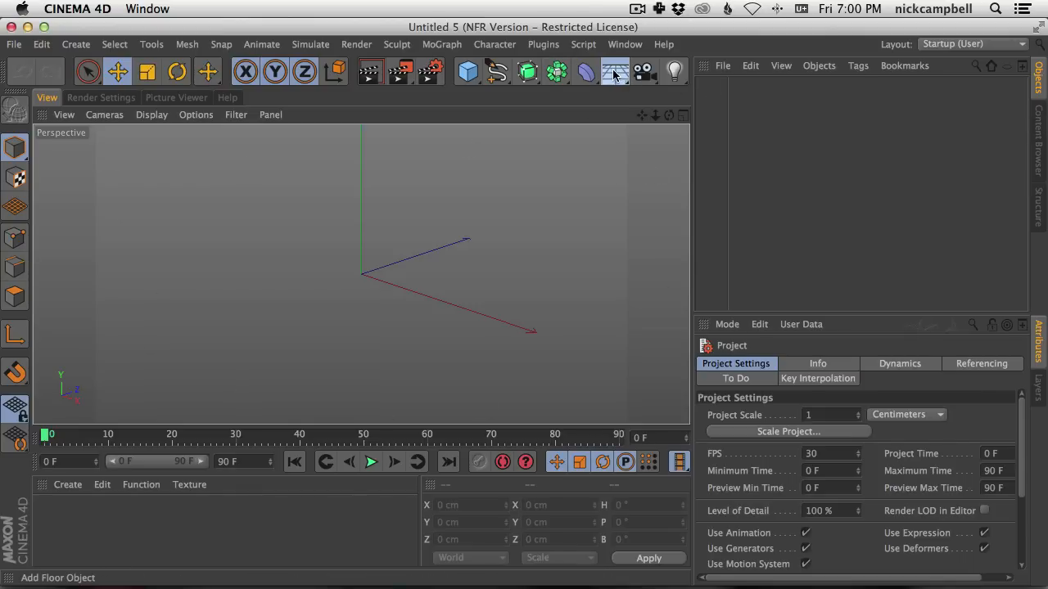
# Step: Add a Floor and a Cloner with a Sphere as its child object
pyautogui.click(615, 72)
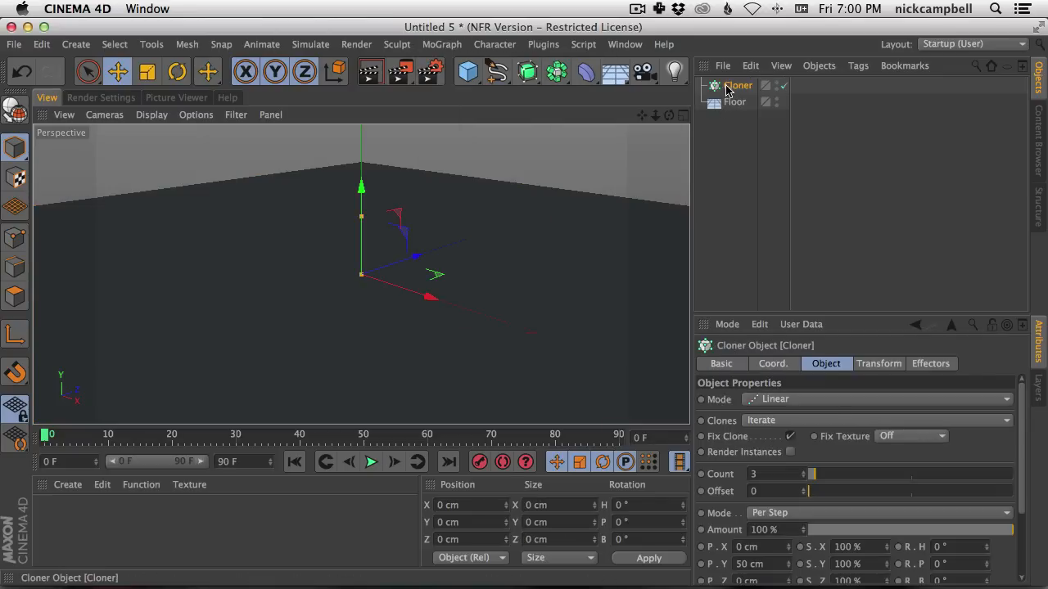
pyautogui.click(733, 85)
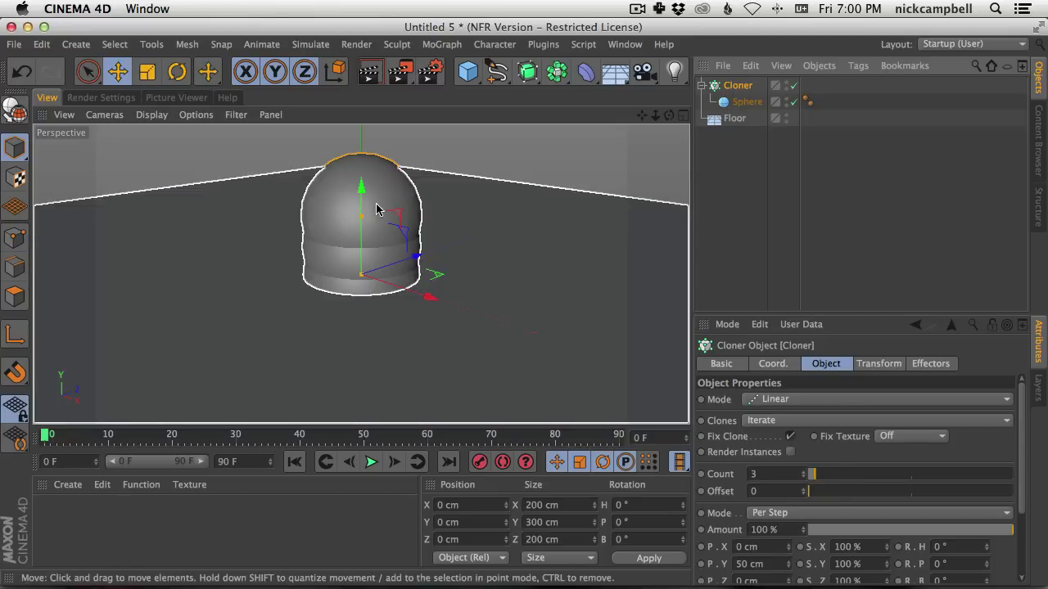
pyautogui.click(747, 101)
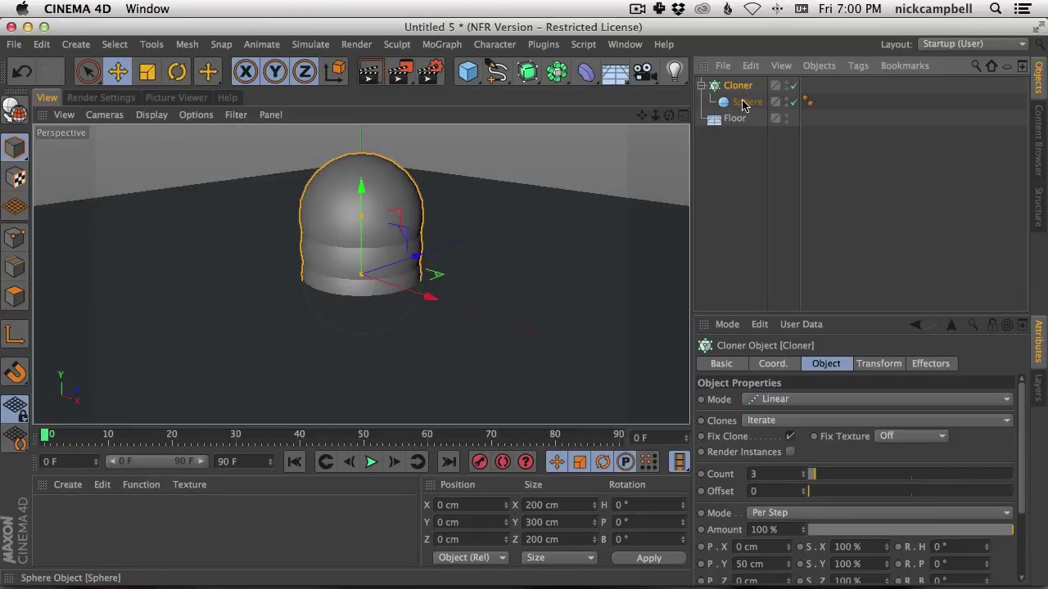
pyautogui.click(876, 399)
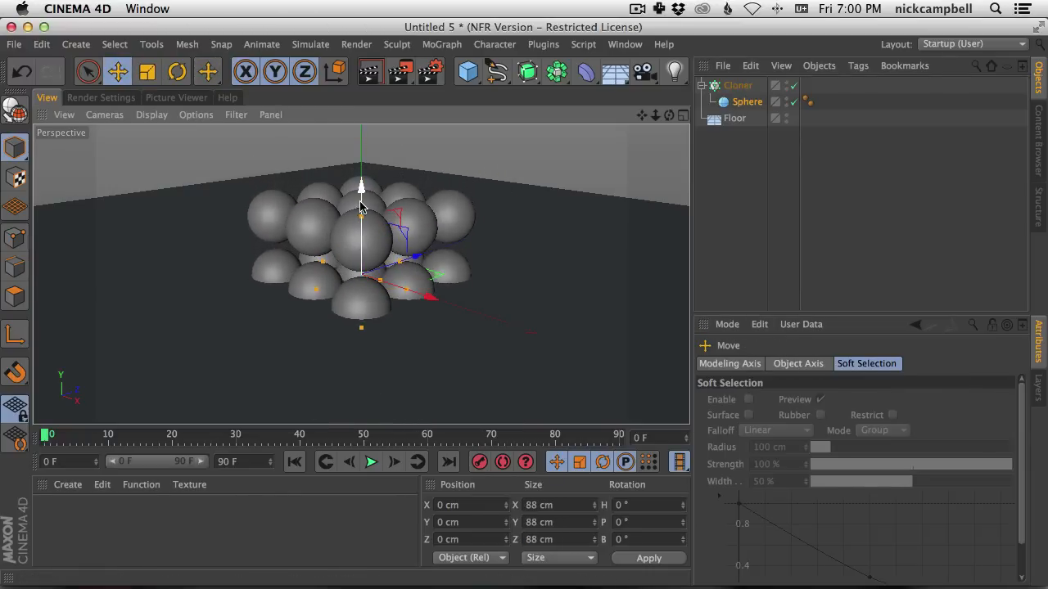
# Step: Switch the Cloner to Grid Array mode for a 3x3x3 sphere grid and add a Camera
pyautogui.click(736, 85)
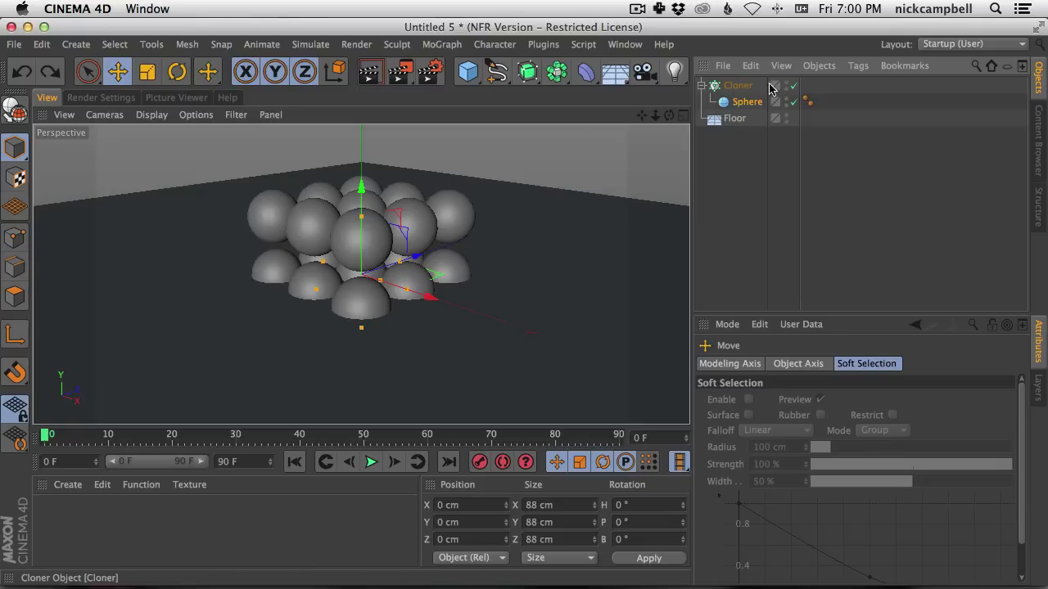
pyautogui.click(737, 85)
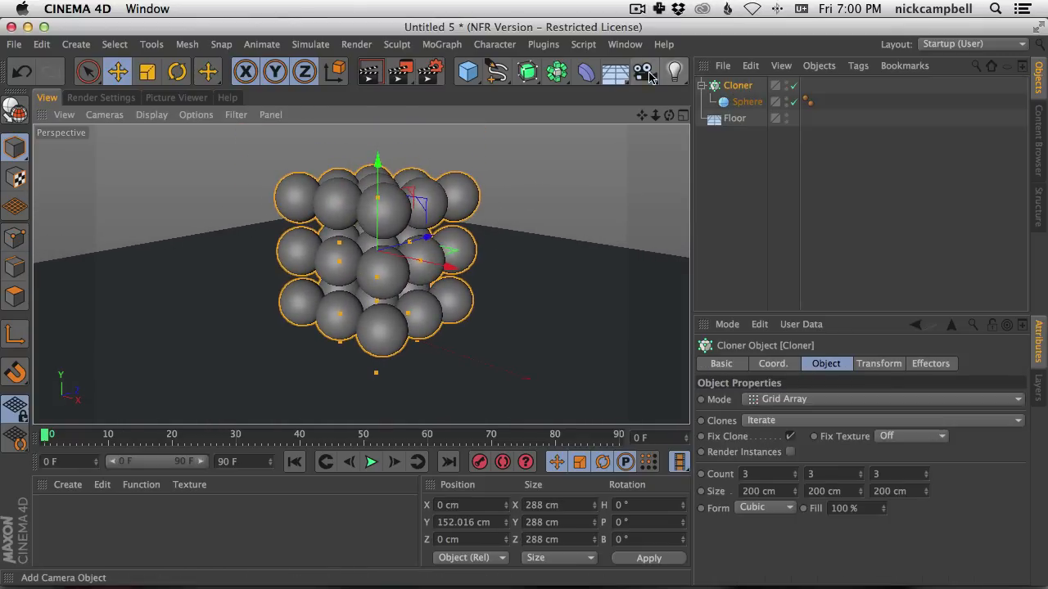
pyautogui.click(645, 72)
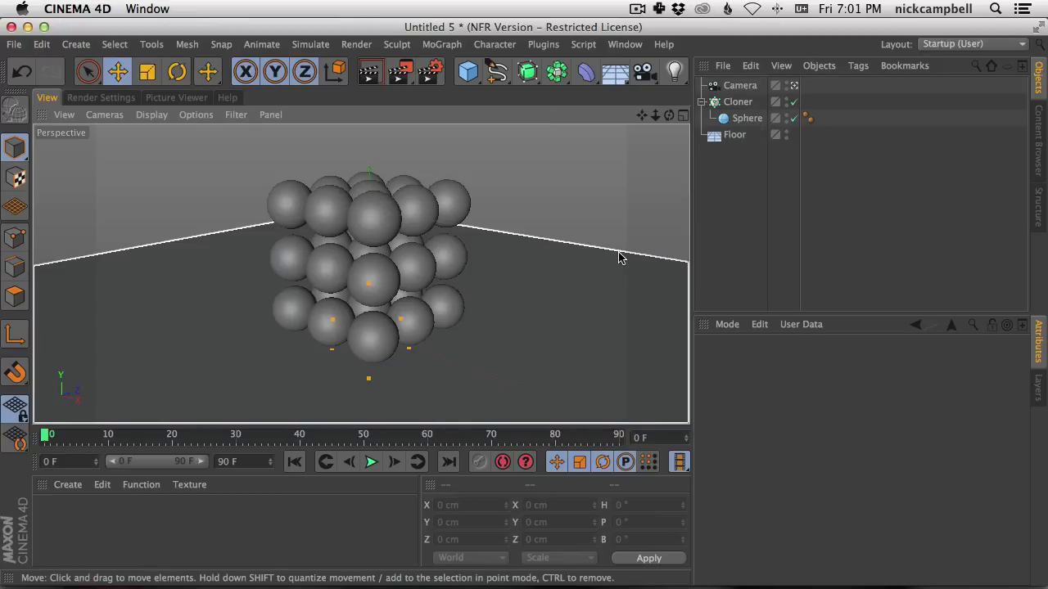
# Step: Overwrite new.c4d with the current scene, confirm Replace, and reopen it as a new project
pyautogui.press('cmd+s')
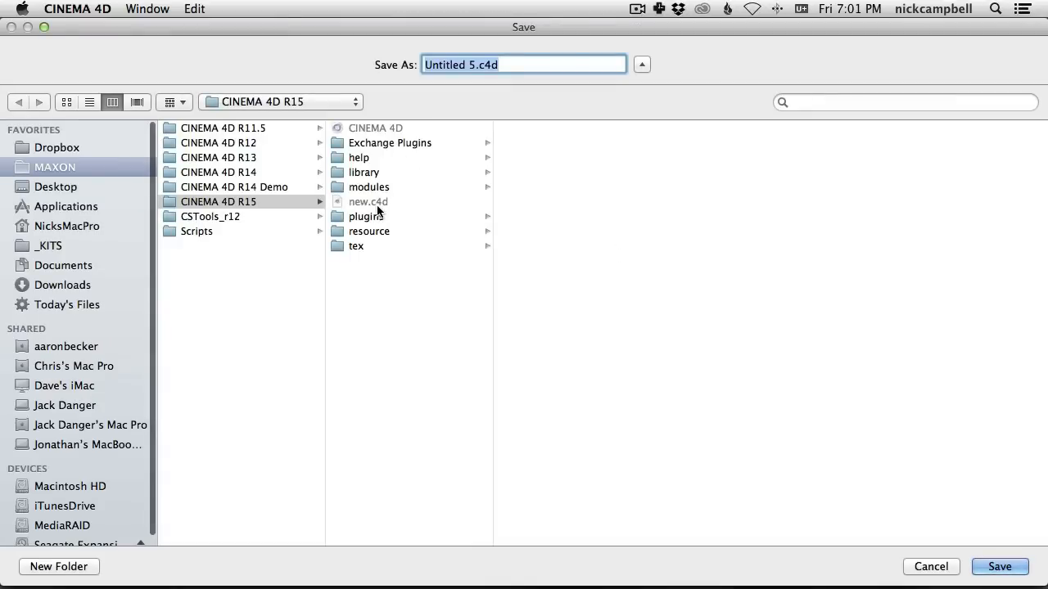
pyautogui.click(999, 566)
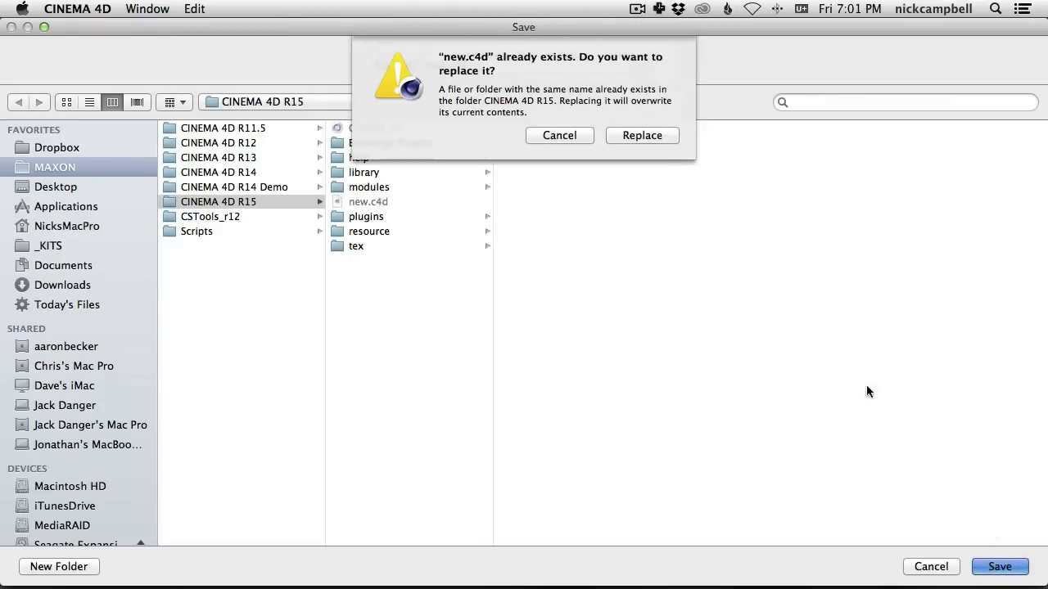
pyautogui.click(642, 135)
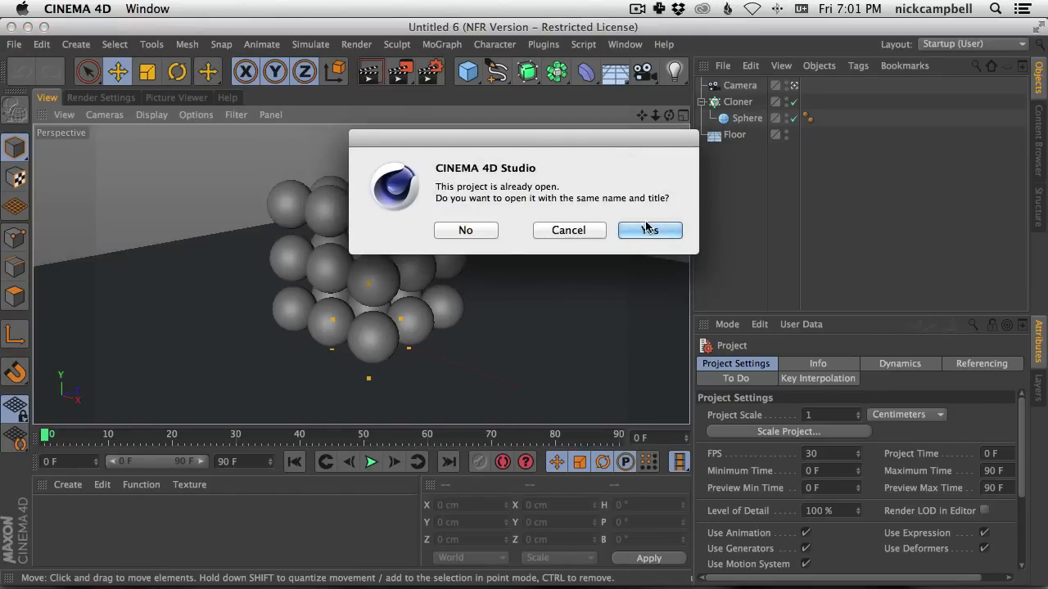
pyautogui.click(648, 229)
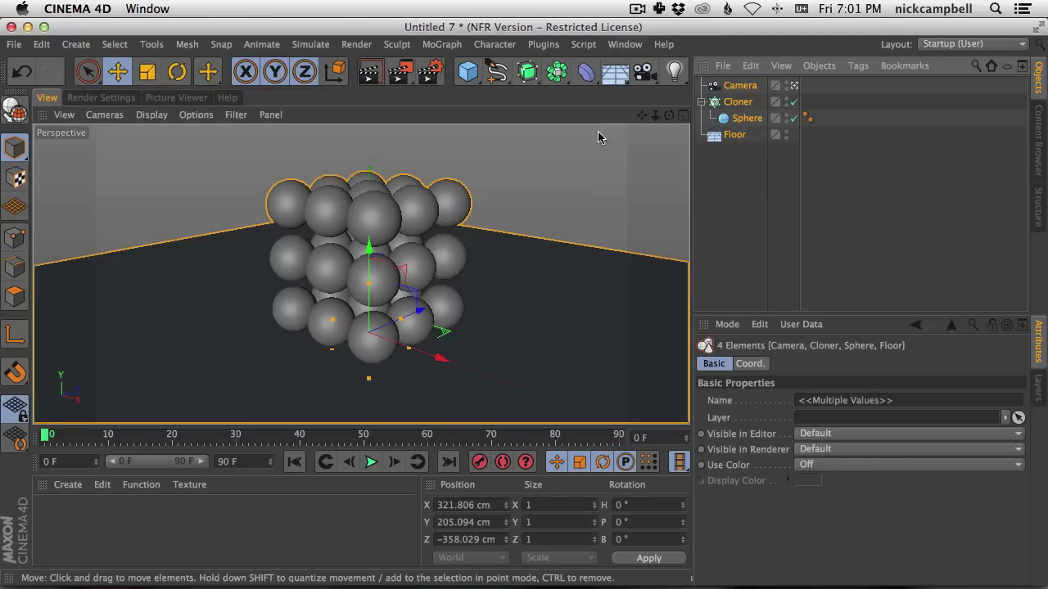
pyautogui.moveTo(745, 187)
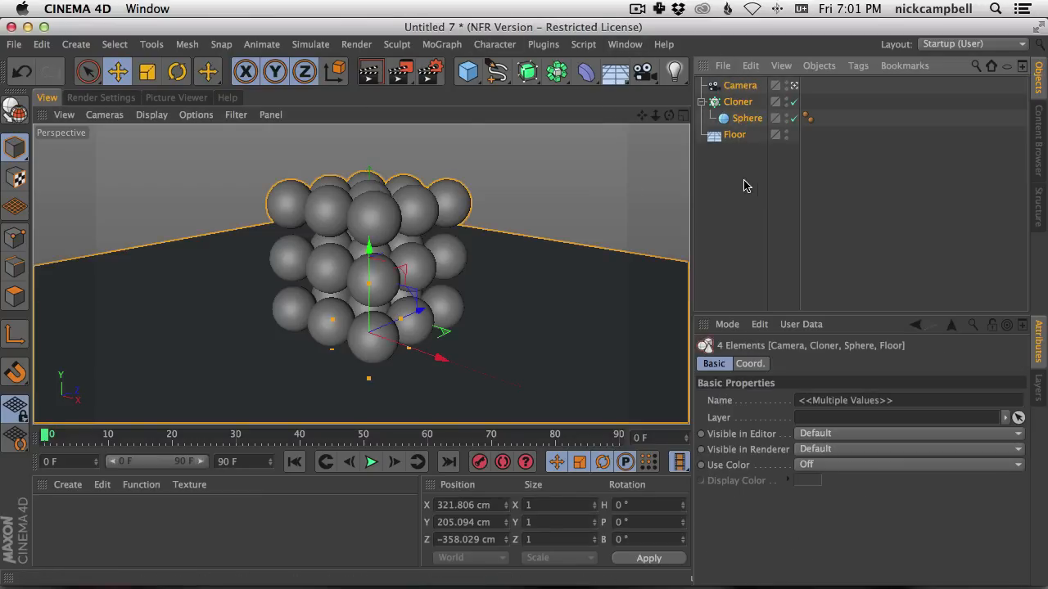